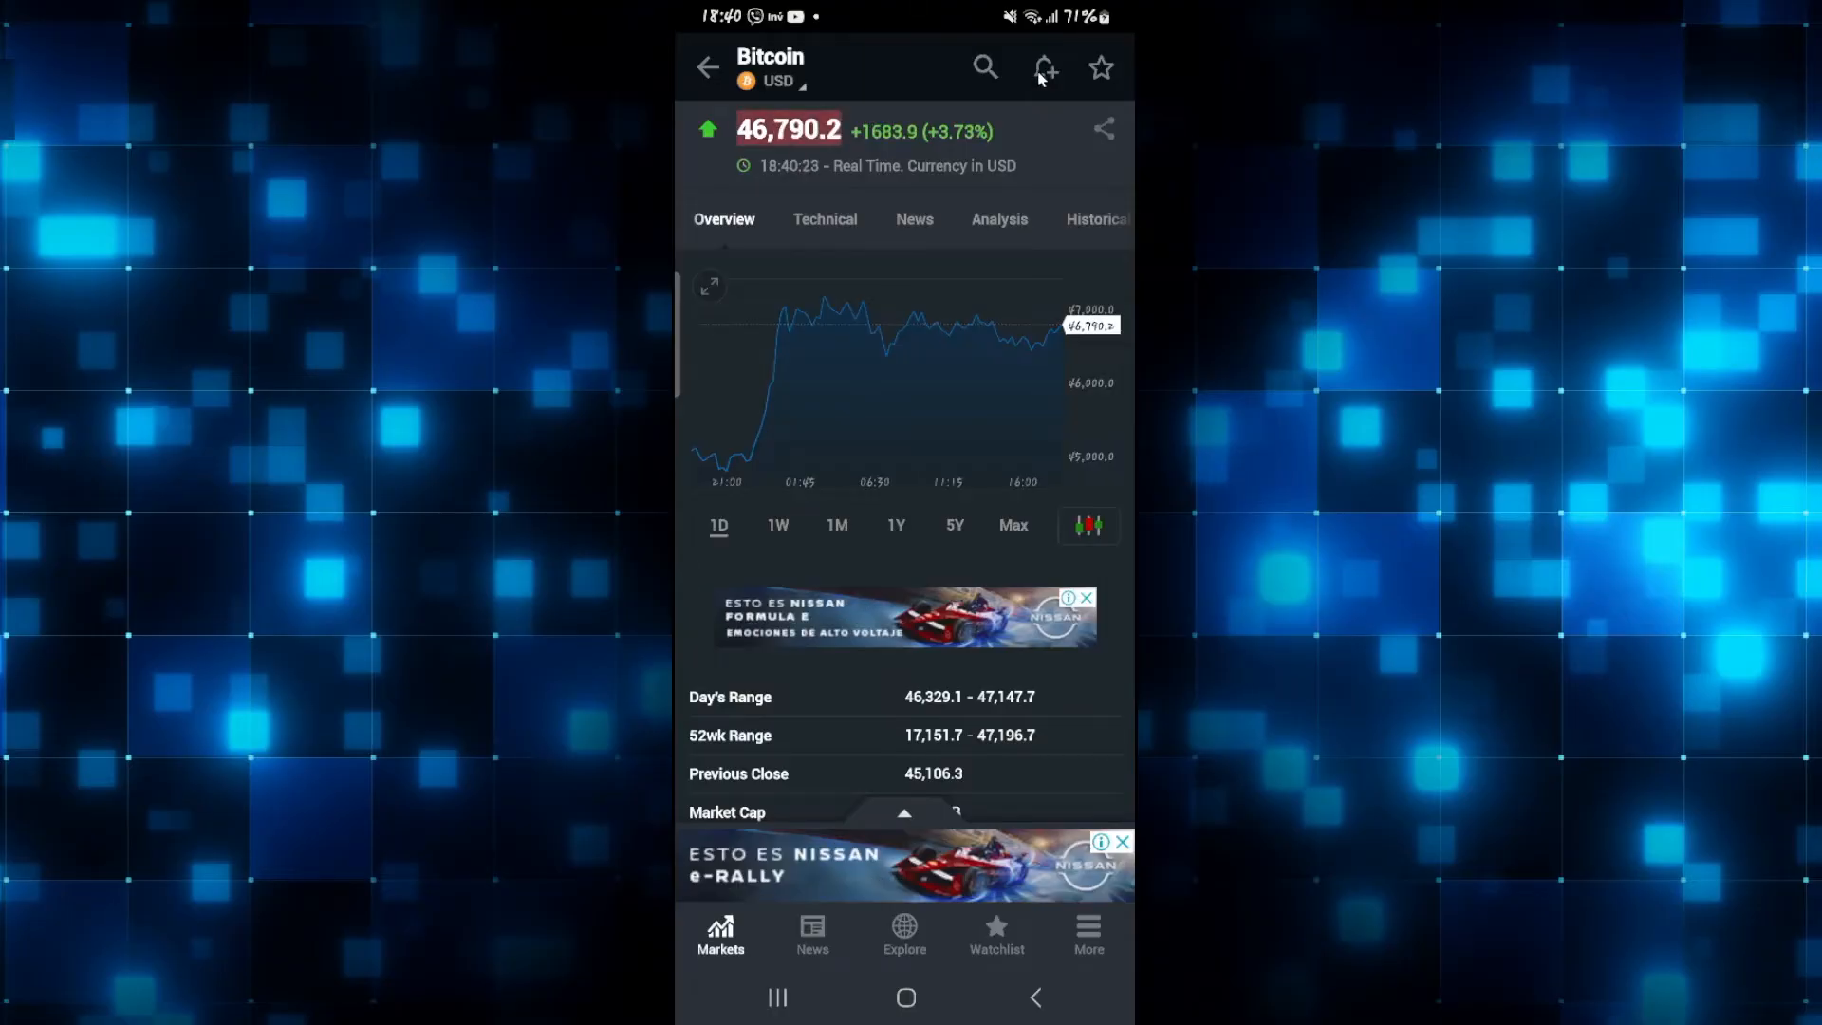
- Start a Bitcoin price alert with the condition Moves above 46789.4
click(1042, 69)
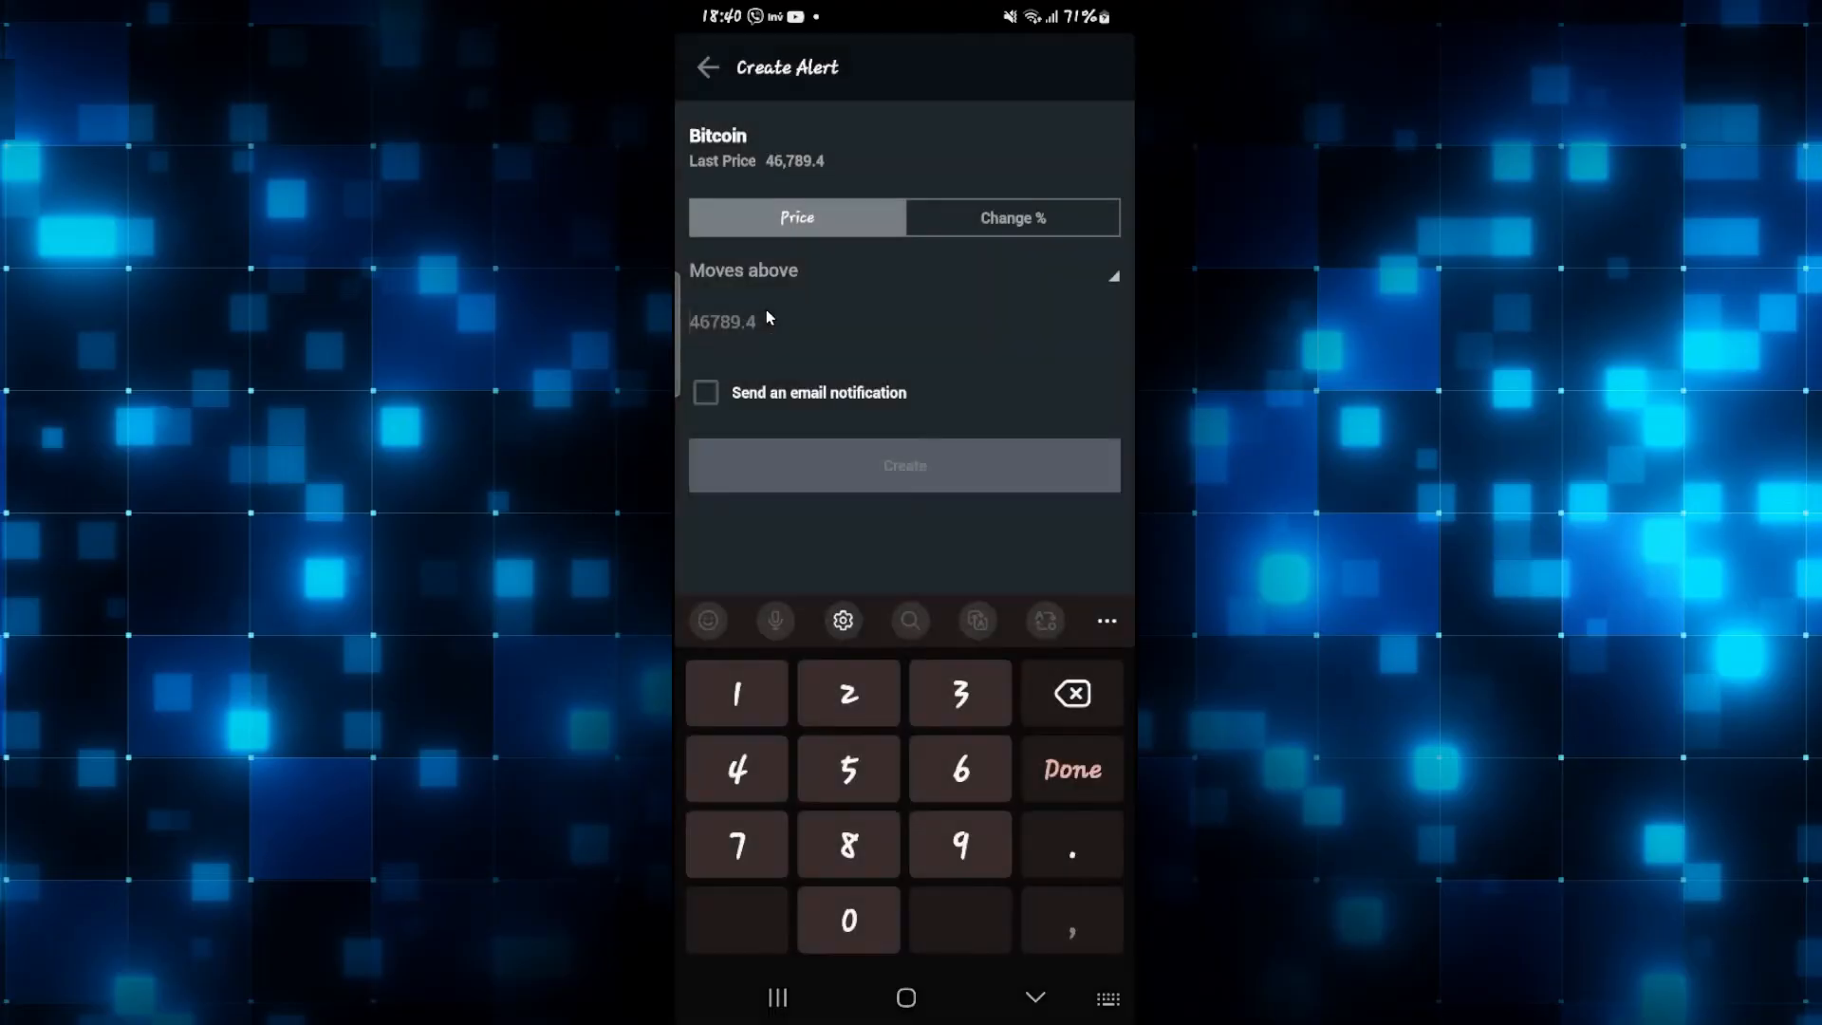
click(742, 269)
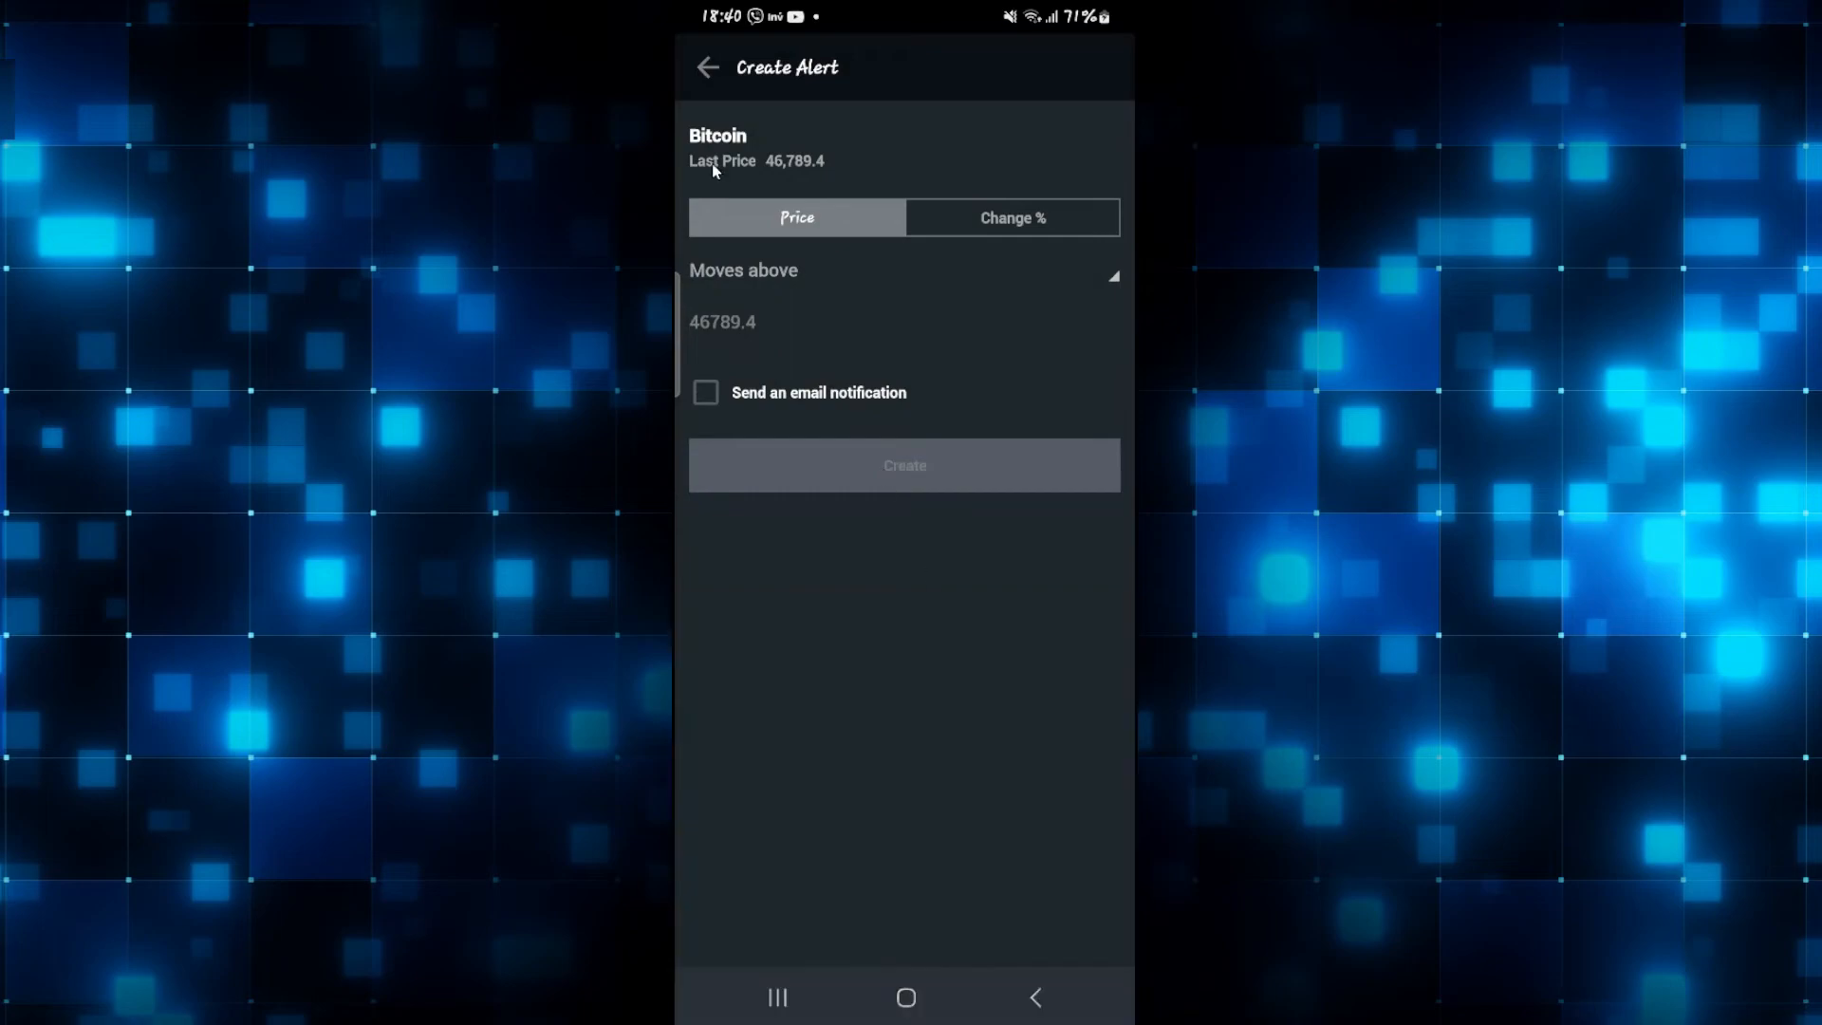
- Leave the alert form for the Markets list and return to the phone's home screen
click(708, 66)
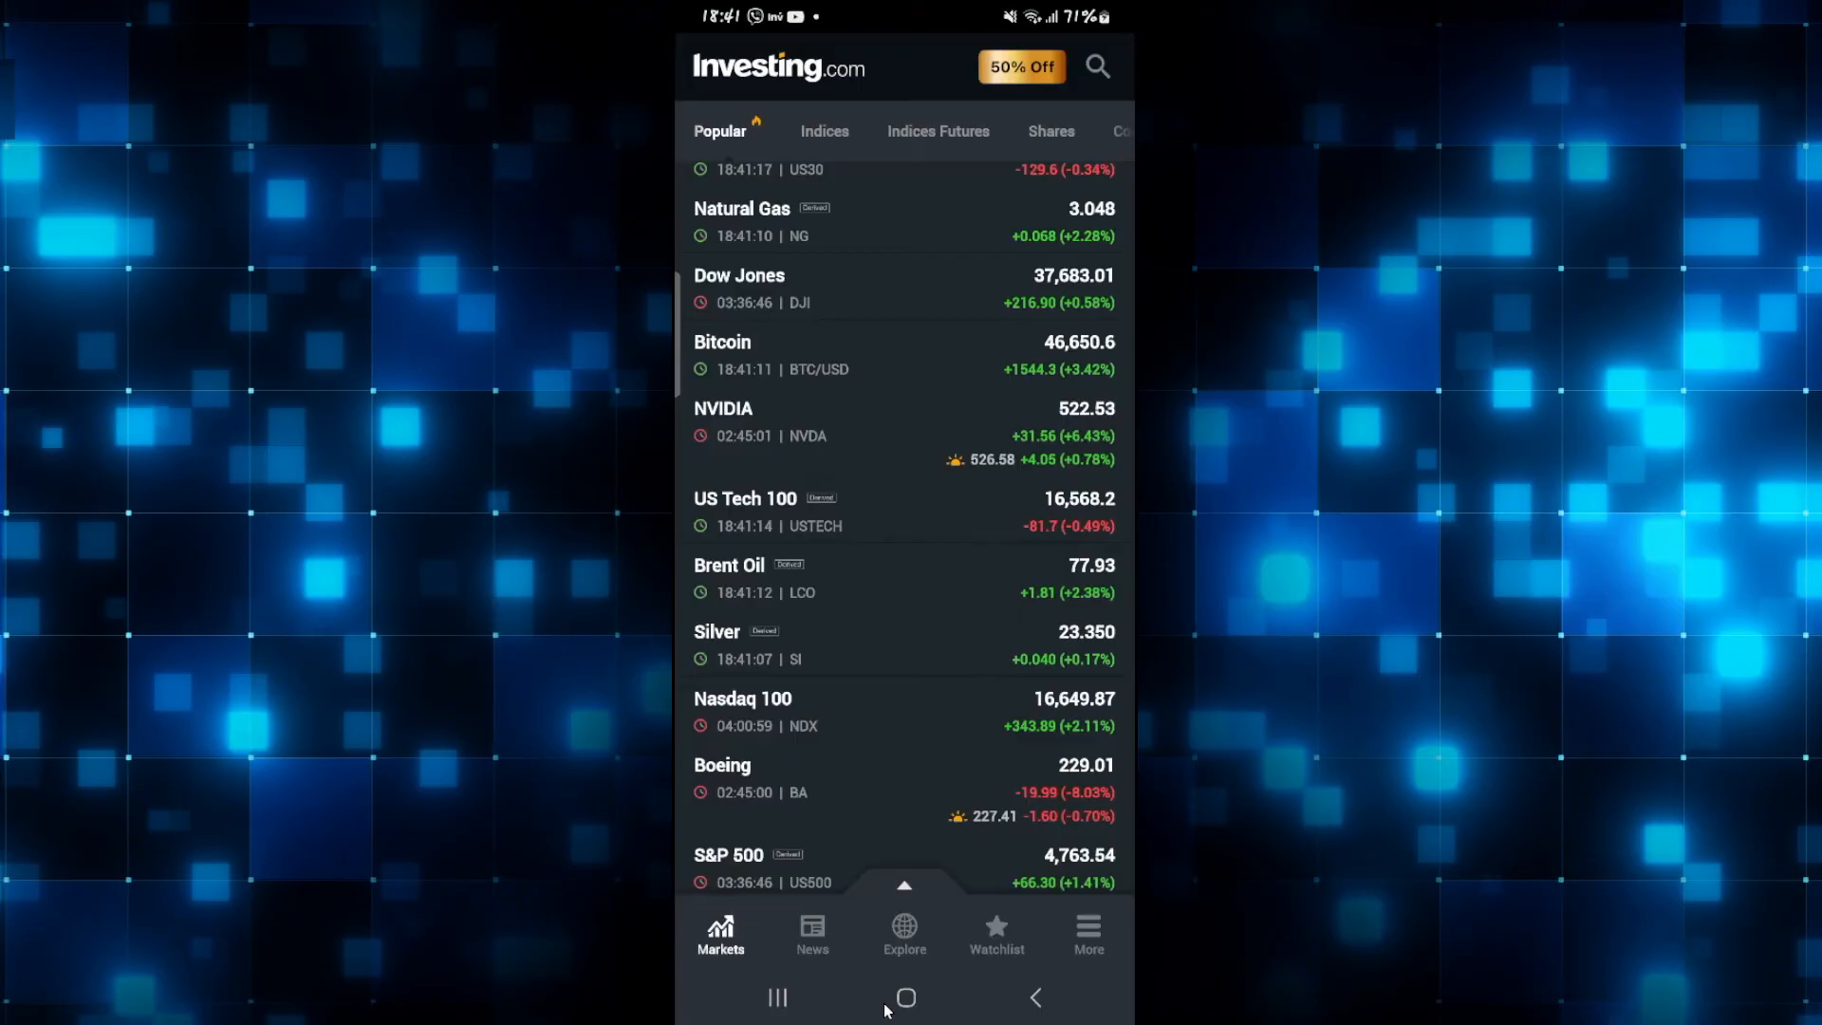
click(904, 996)
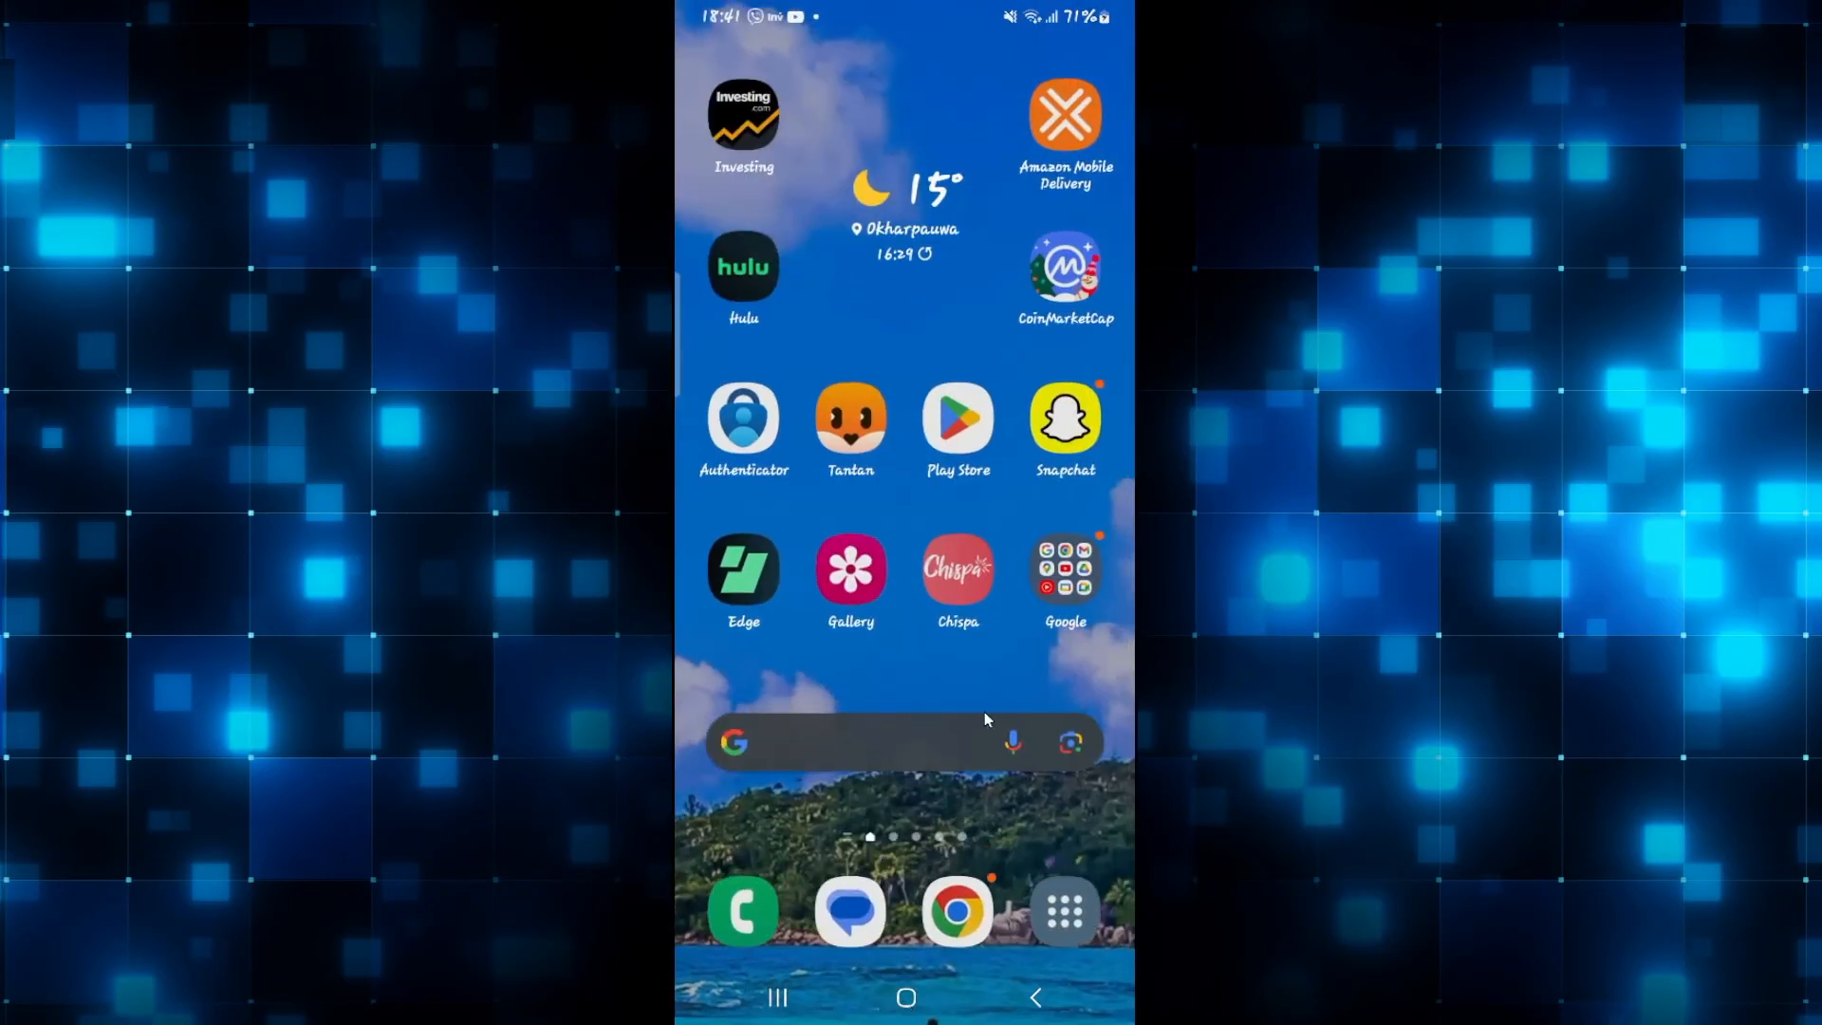